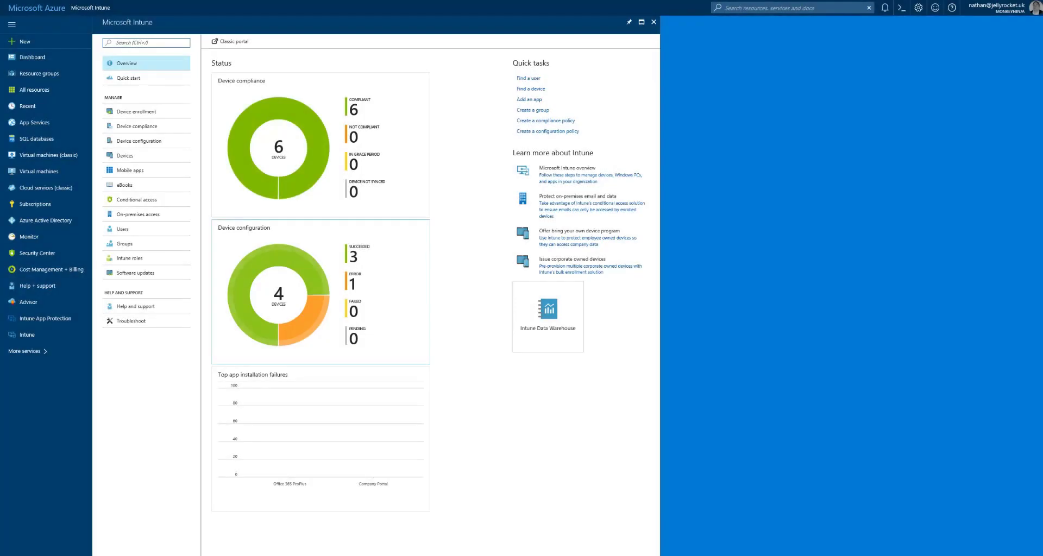
# Step: Open Devices > TeamViewer Connector and start Connect to show the permissions prompt
pyautogui.click(125, 155)
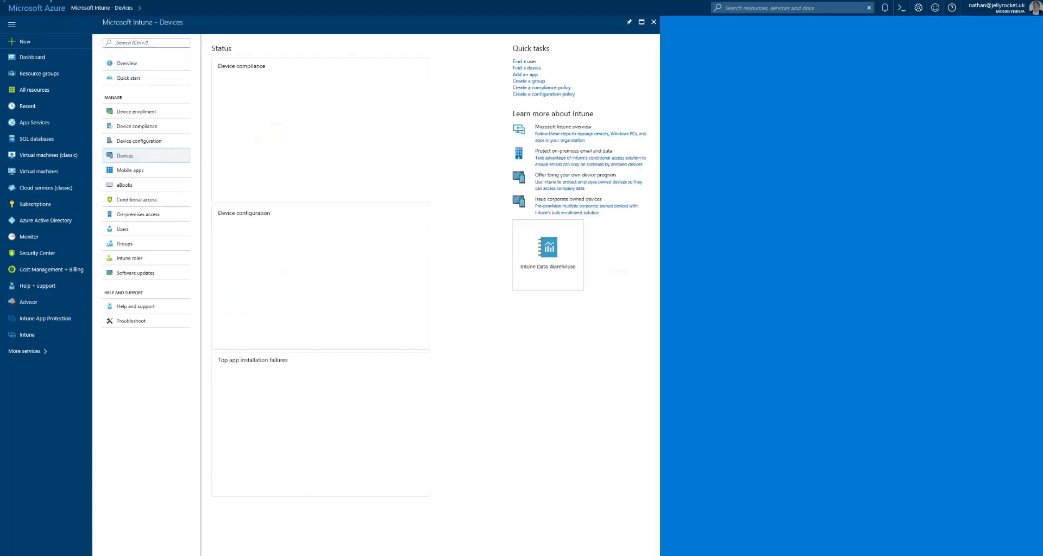
pyautogui.click(125, 155)
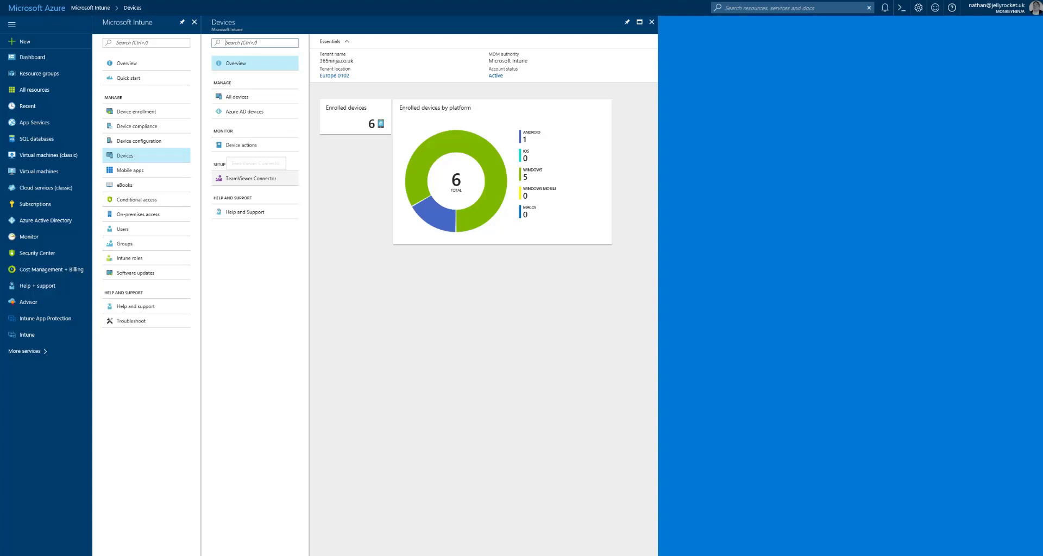
pyautogui.click(252, 177)
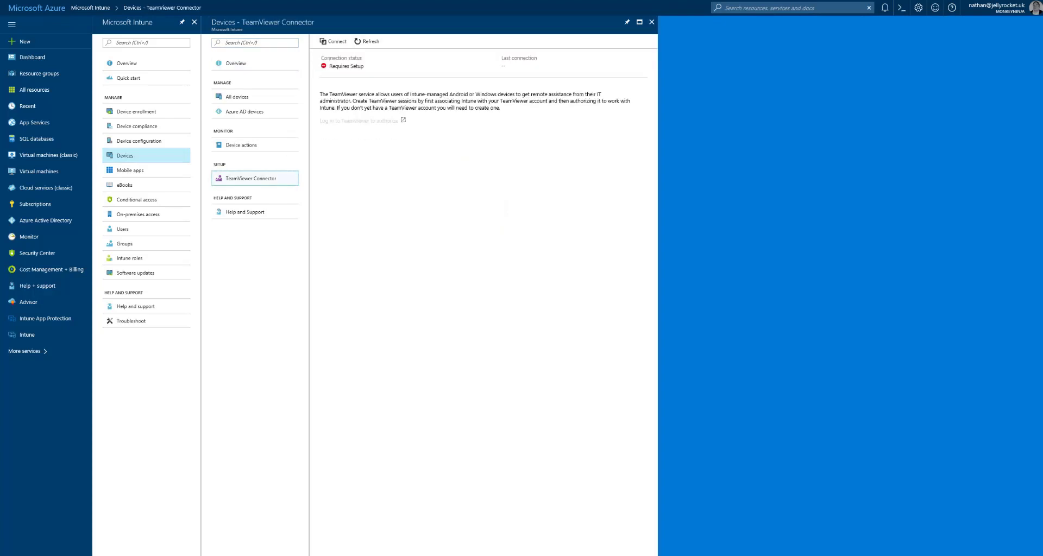
pyautogui.click(332, 41)
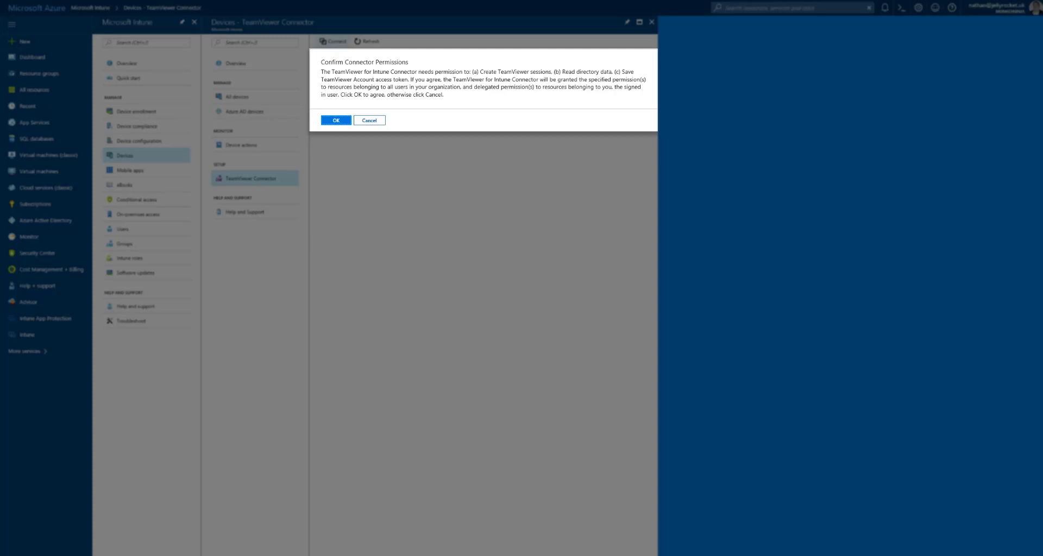
pyautogui.moveTo(336, 120)
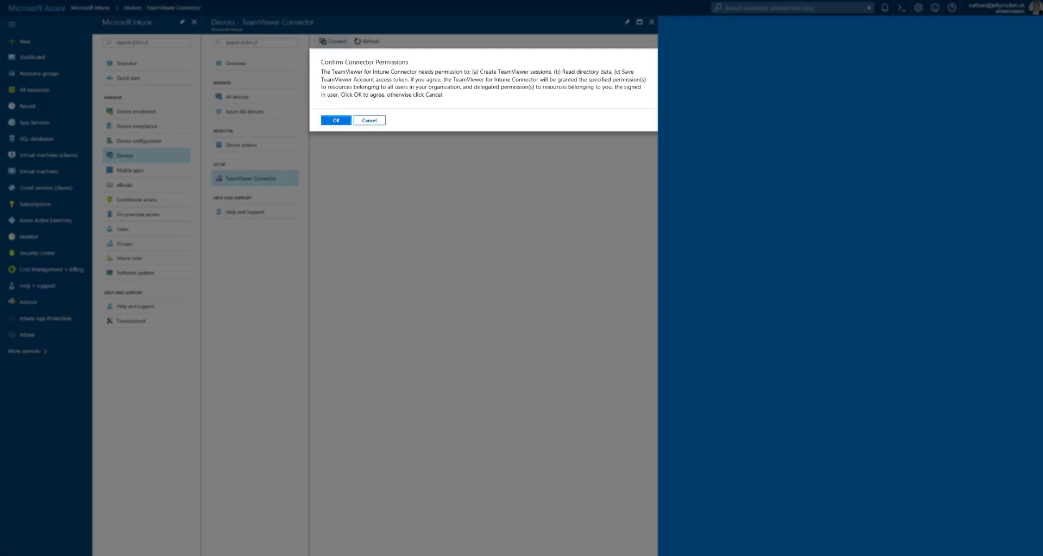
# Step: Grant the connector permissions and submit the TeamViewer account sign-up
pyautogui.click(335, 120)
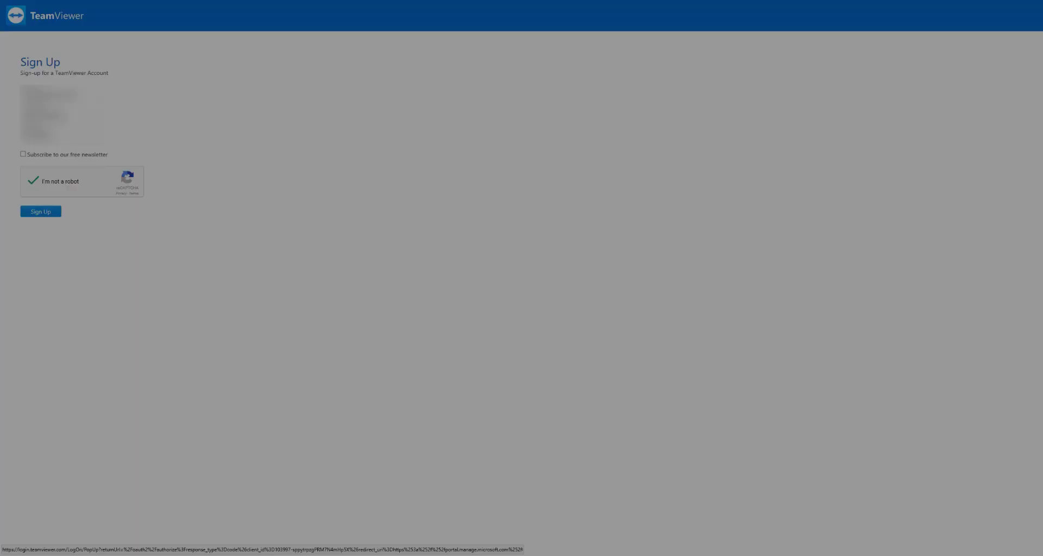
pyautogui.click(40, 211)
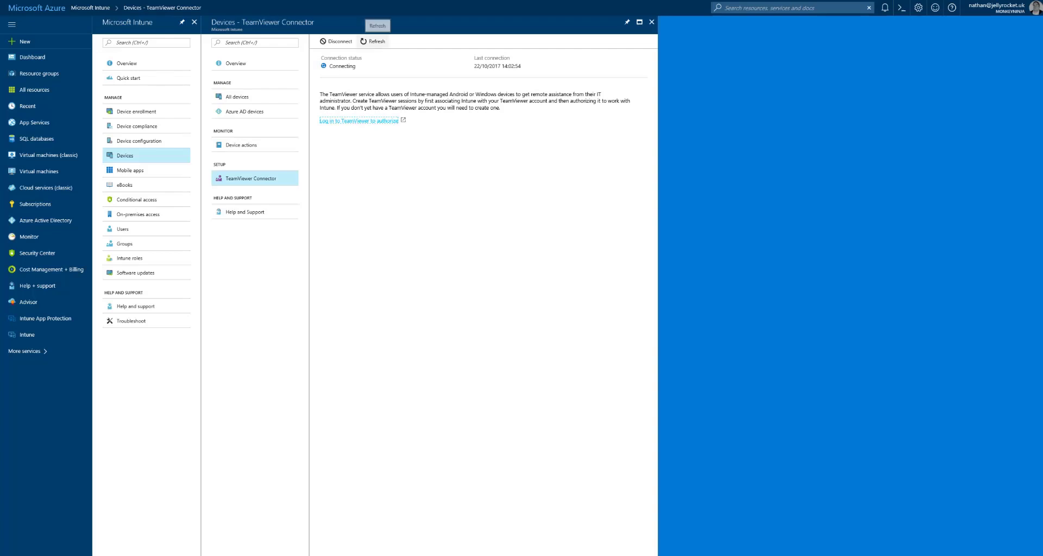
# Step: Refresh the TeamViewer connector until Active, then return to Devices > All devices
pyautogui.click(375, 41)
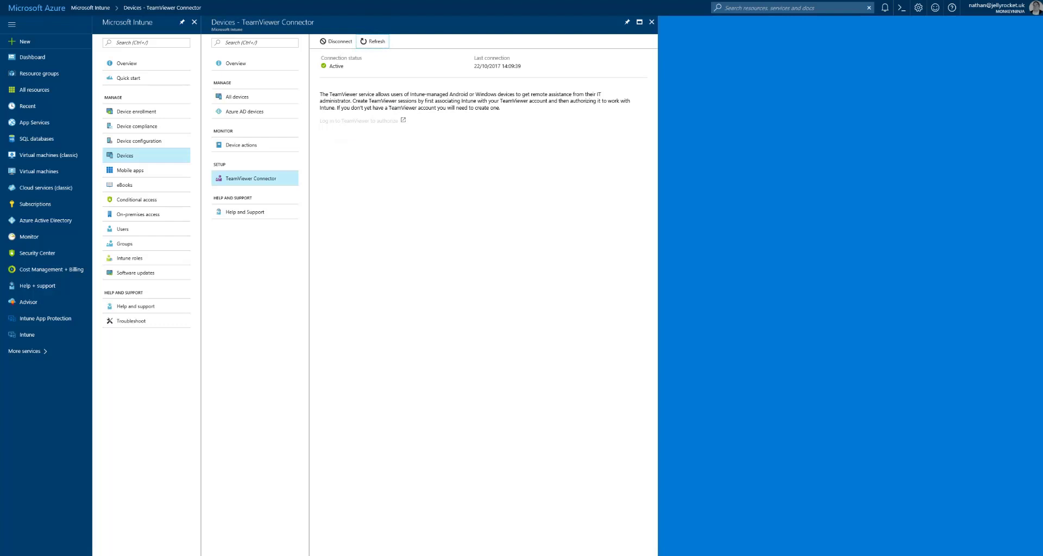
pyautogui.click(651, 21)
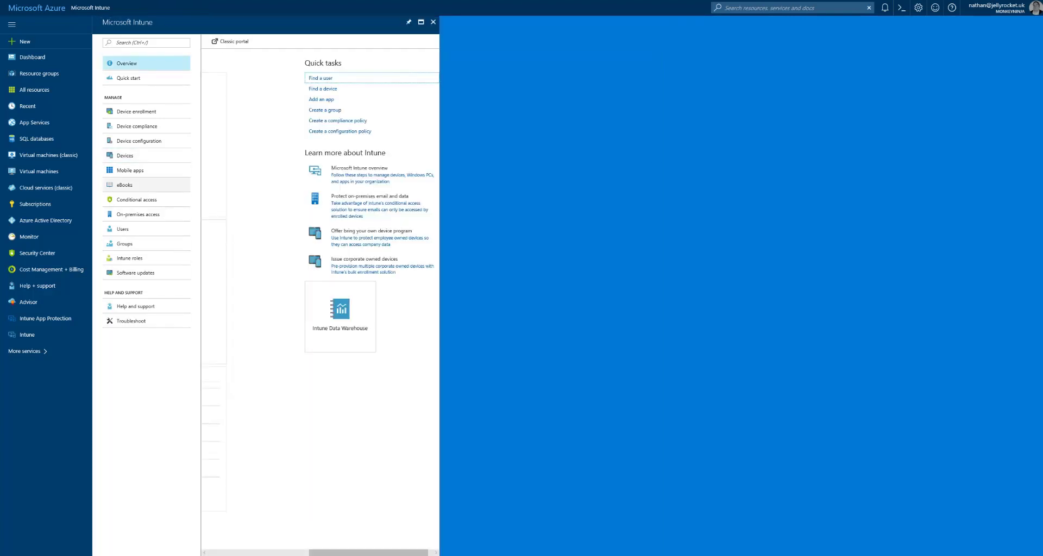
pyautogui.click(124, 156)
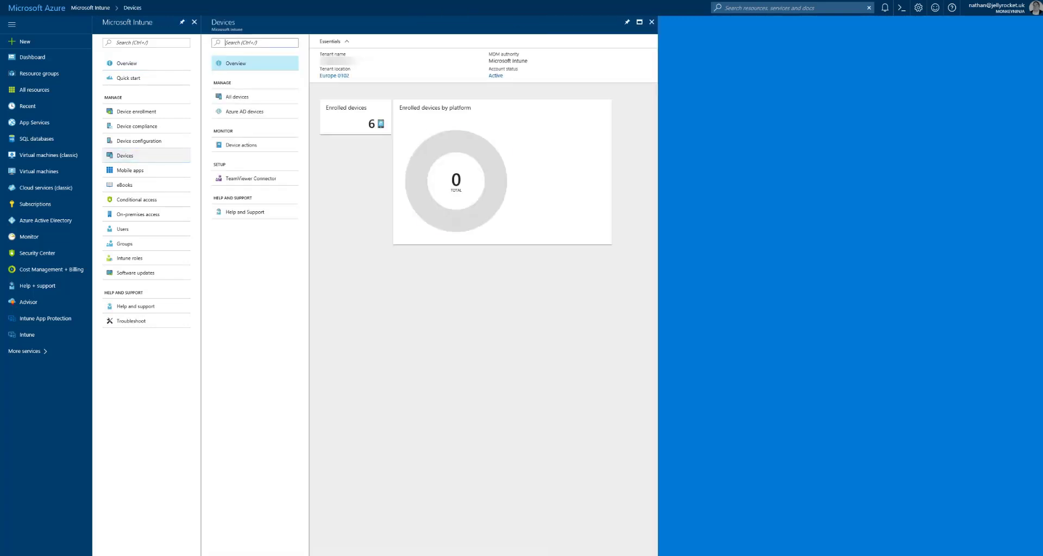
pyautogui.click(237, 97)
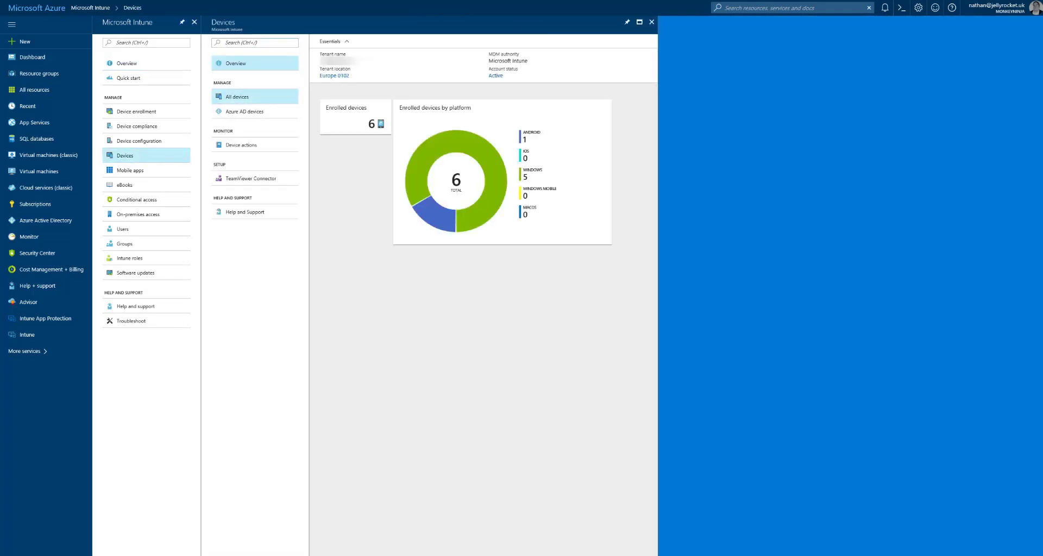
pyautogui.click(237, 97)
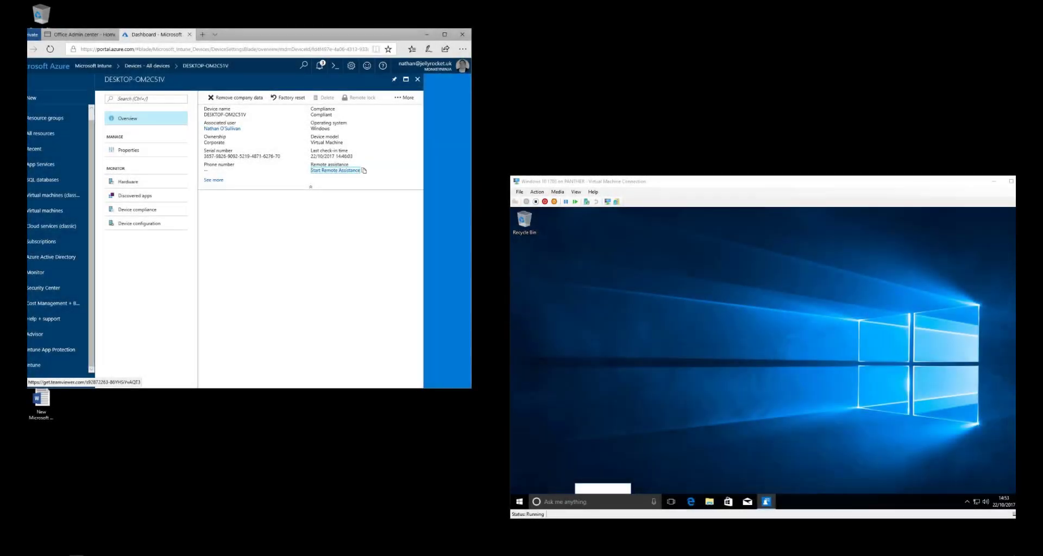
# Step: Start Remote Assistance from DESKTOP-OM2C51V's Overview page
pyautogui.click(356, 33)
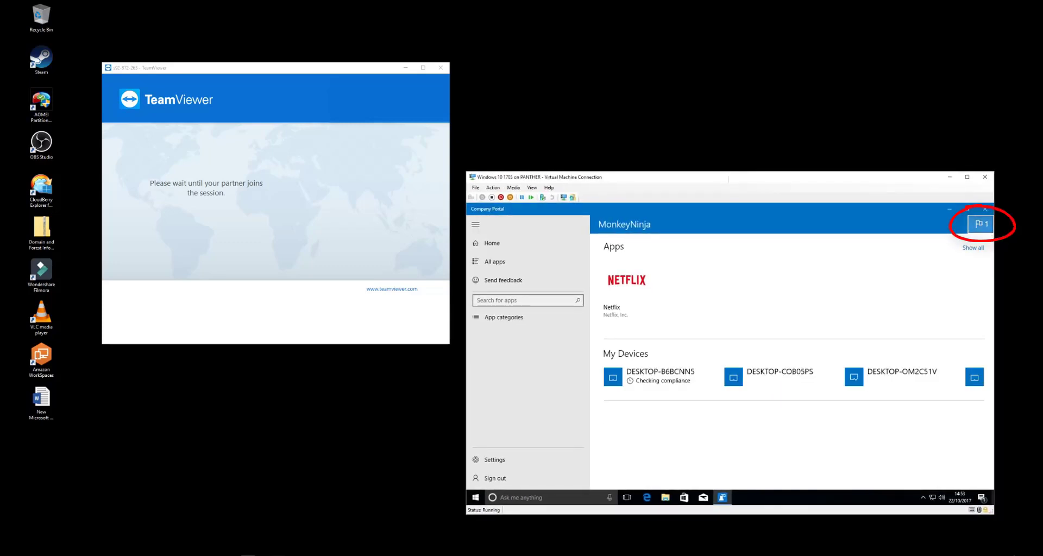
# Step: Accept the Company Portal remote assistance notification and run the TeamViewer download
pyautogui.click(647, 497)
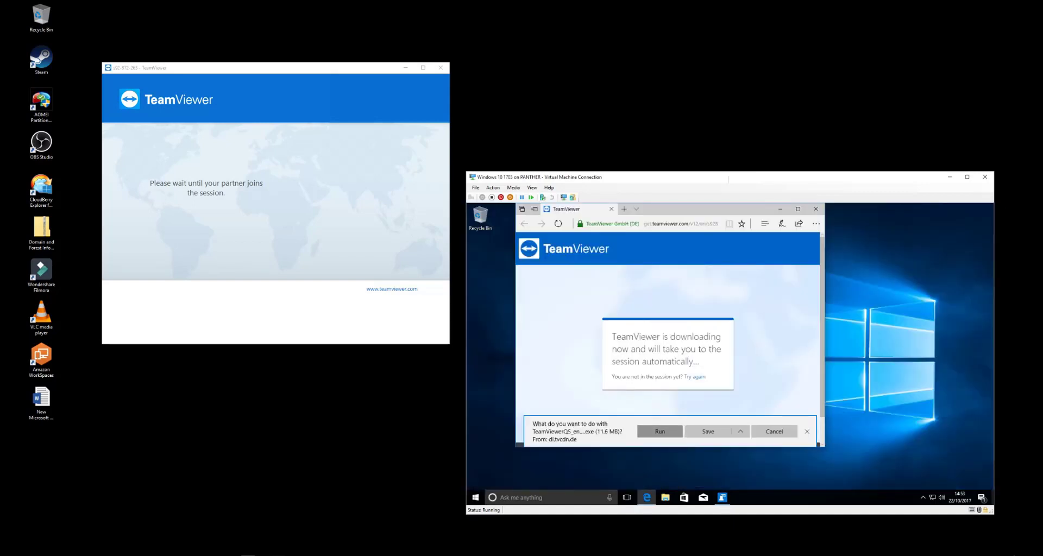
pyautogui.click(806, 431)
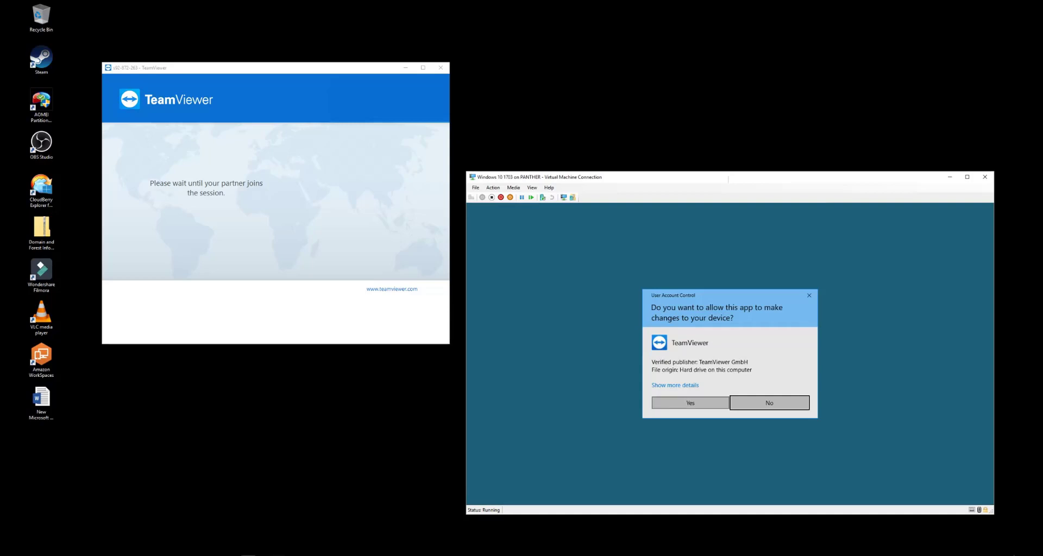
# Step: Approve TeamViewer in the User Account Control prompt
pyautogui.click(689, 403)
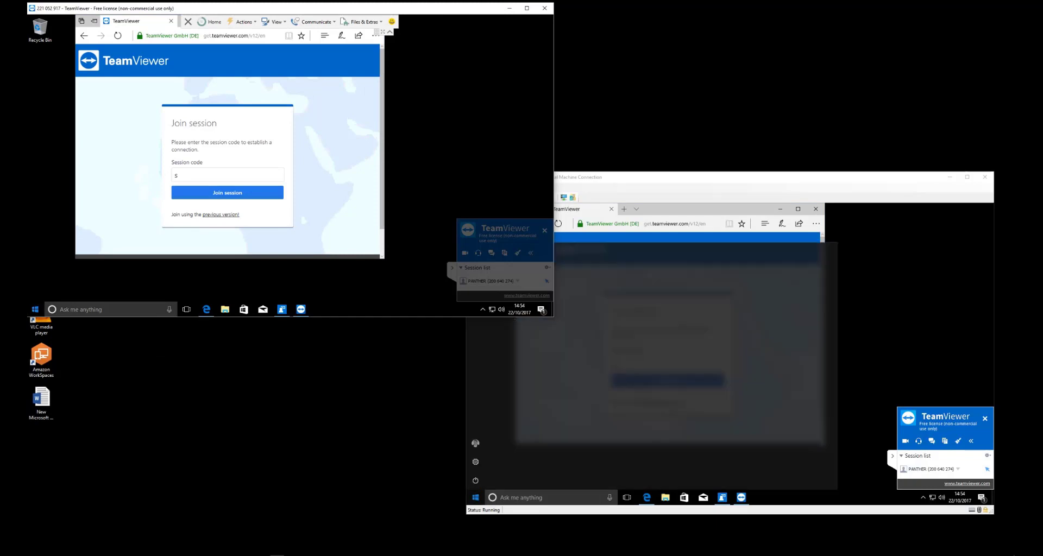
# Step: Open the remote VM's Start menu and launch Windows Settings
pyautogui.click(35, 308)
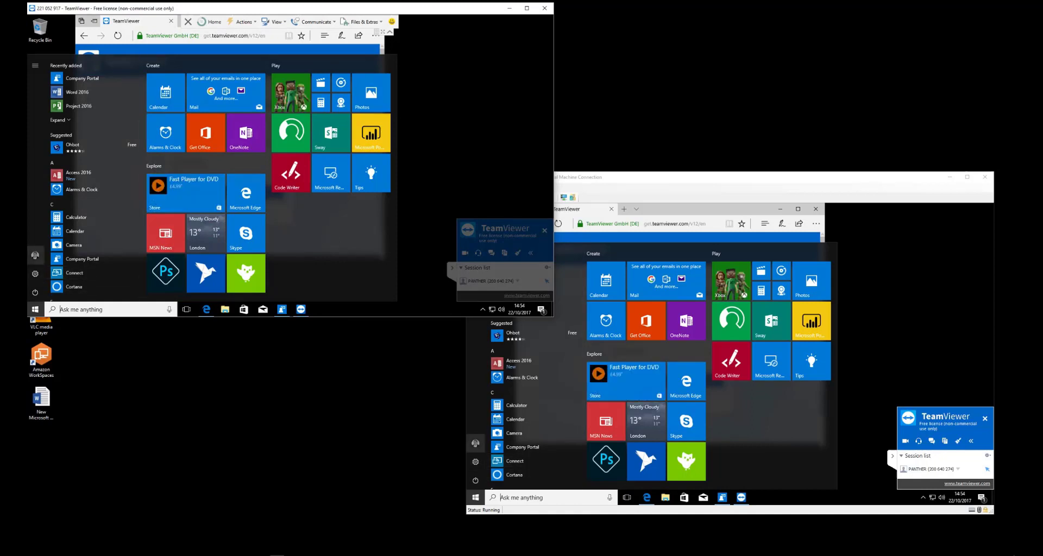
pyautogui.moveTo(36, 255)
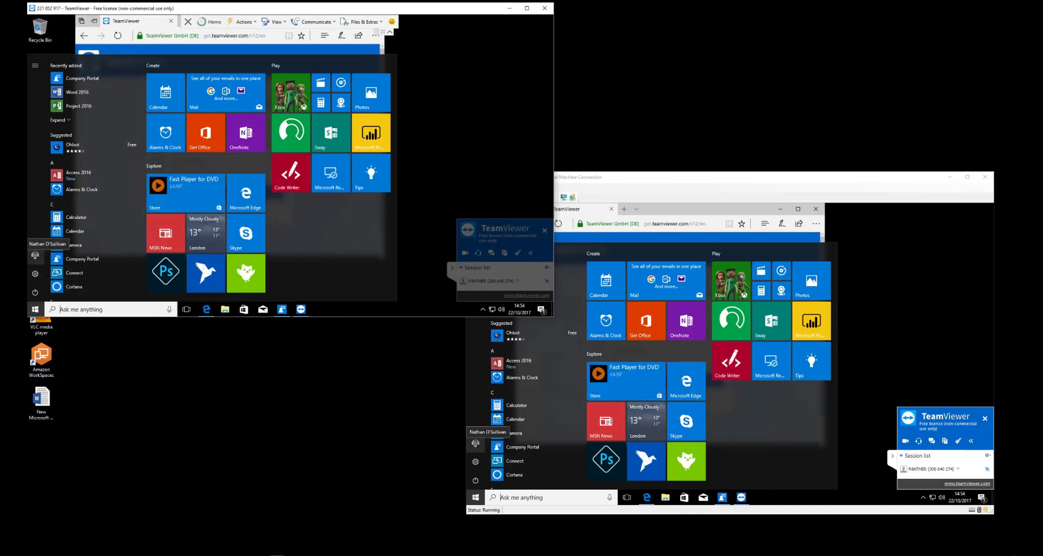
pyautogui.click(36, 257)
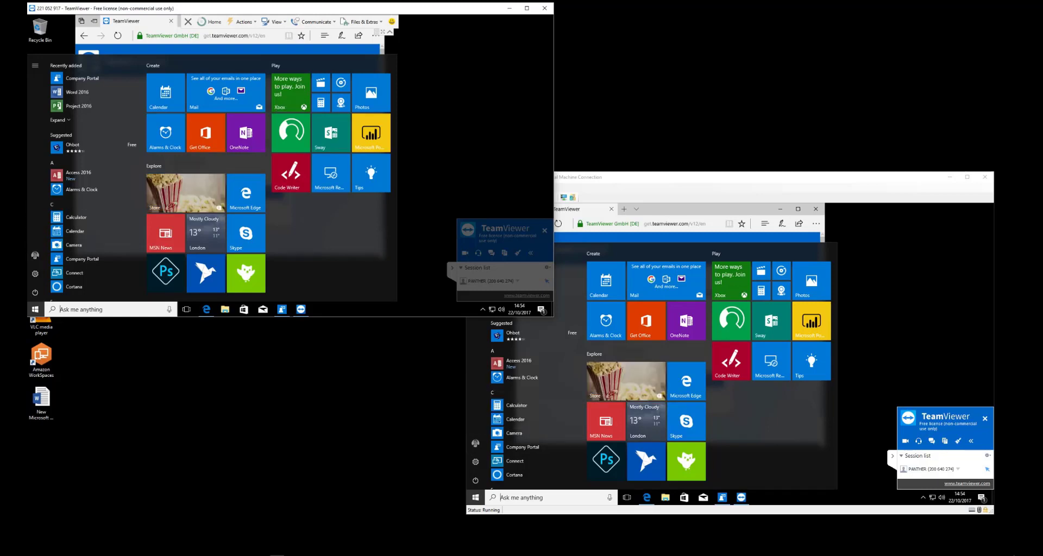
pyautogui.click(35, 273)
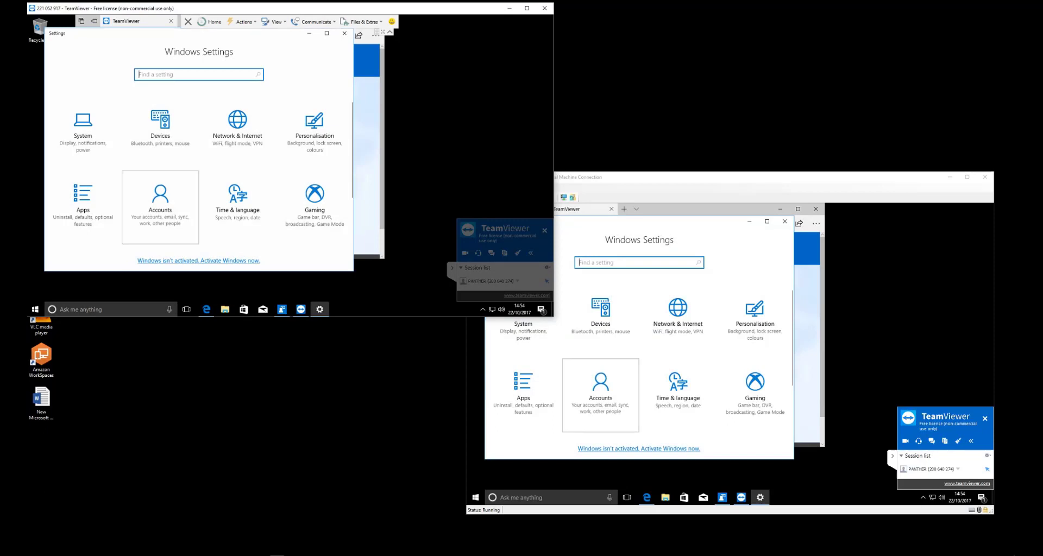
# Step: Open Accounts in the remote VM's Windows Settings
pyautogui.click(160, 199)
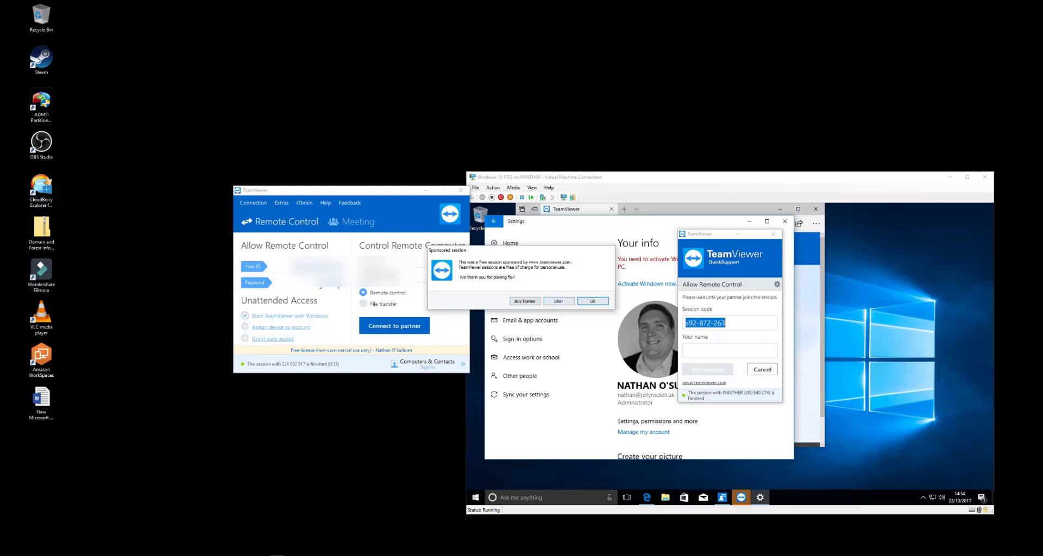
# Step: Click OK on the TeamViewer sponsored-session notice
pyautogui.click(592, 301)
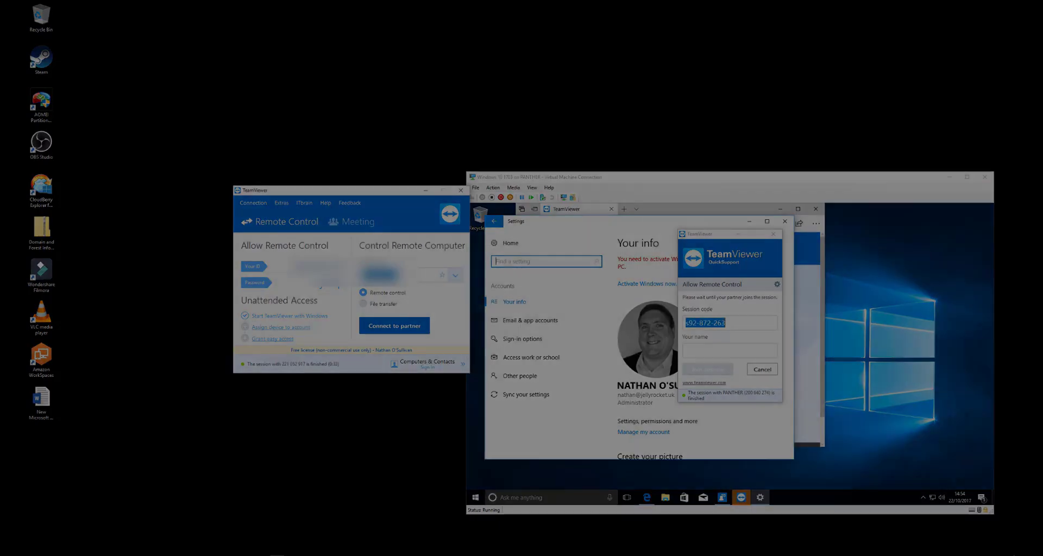